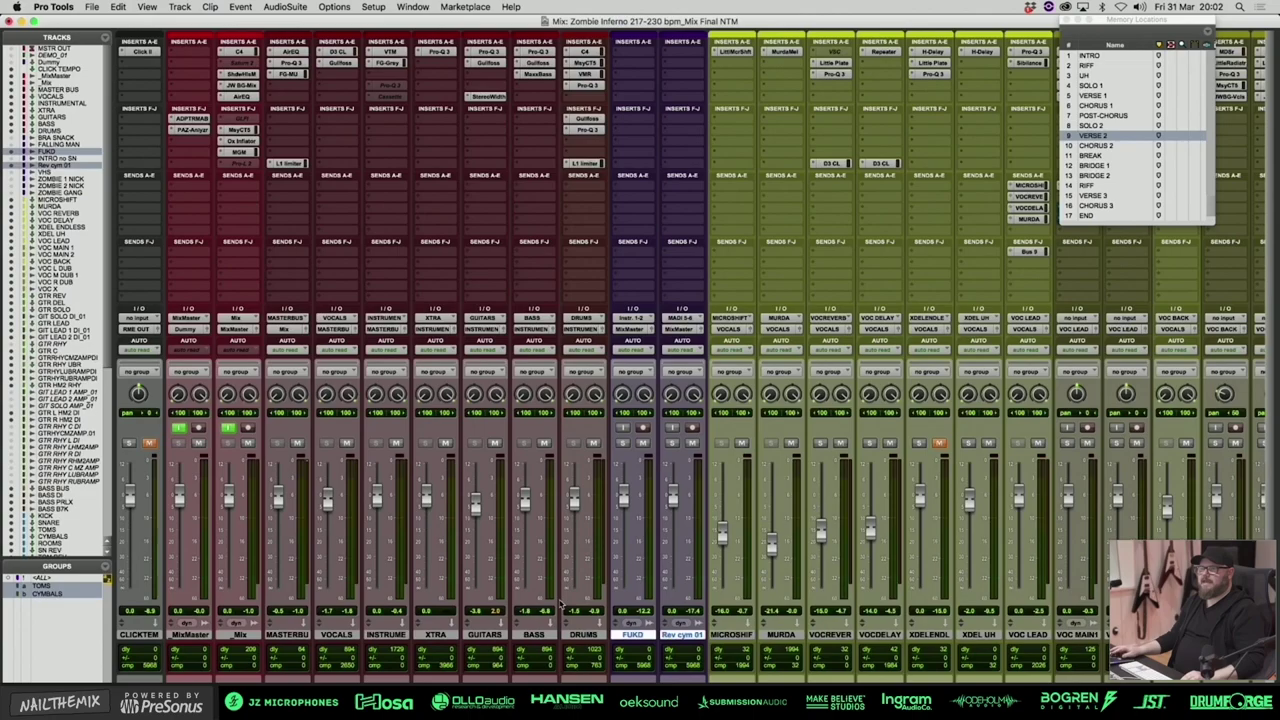
# - Import BRA SNACK, ZOMBIE BUS, ZOMBIE 1 NICK, ZOMBIE 2 NICK and ZOMBIE GANG, soloing them
pyautogui.rightClick(45, 155)
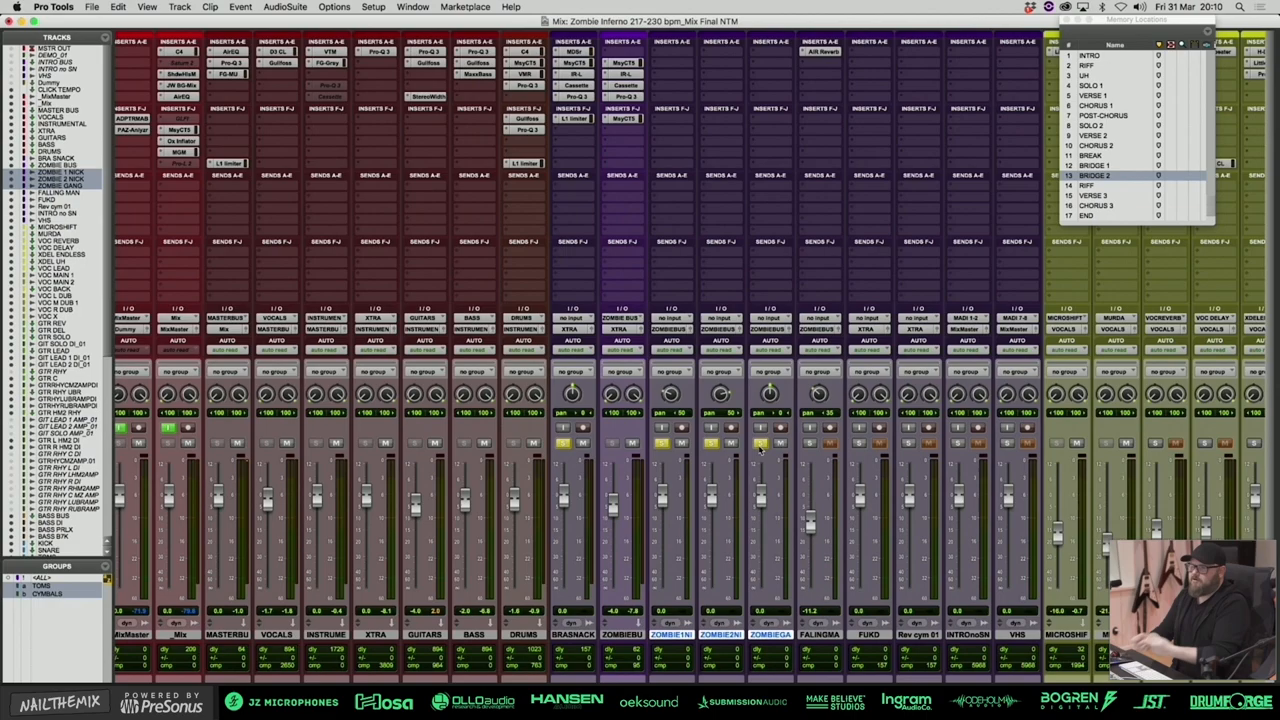
# - Open the Cassette plugin on BRA SNACK and engage Bypass to compare
pyautogui.click(578, 49)
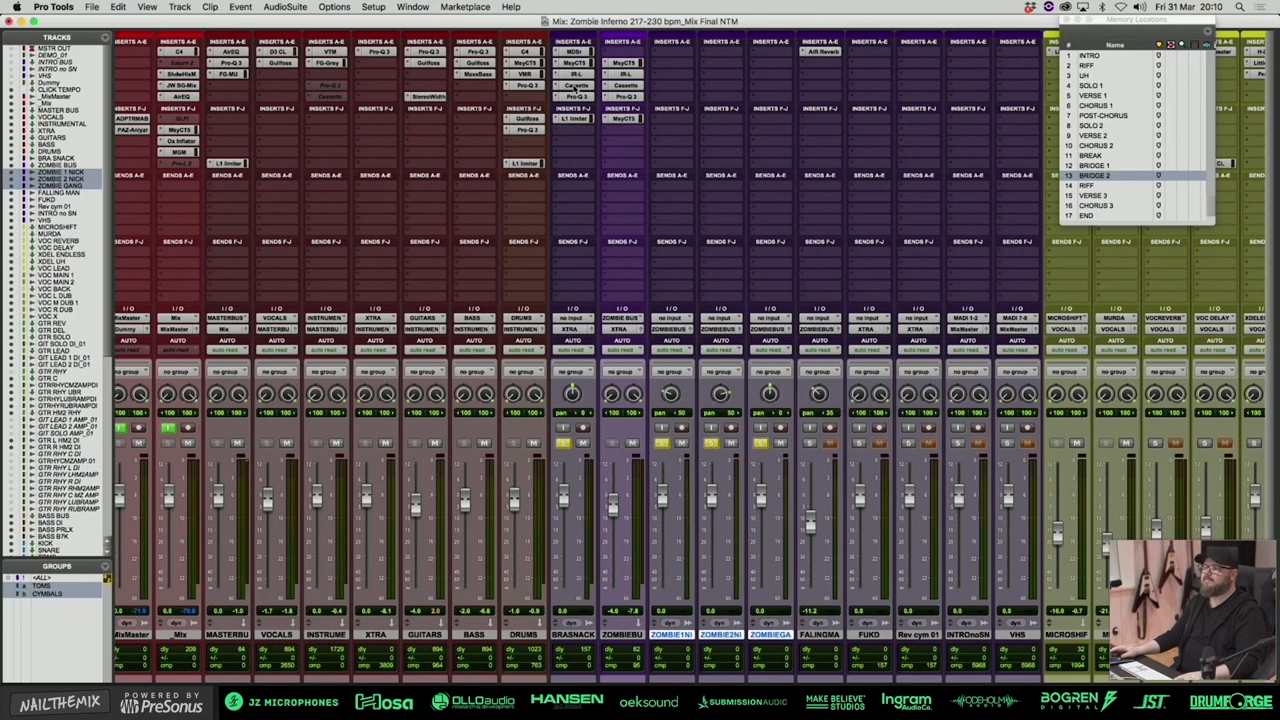
pyautogui.click(575, 88)
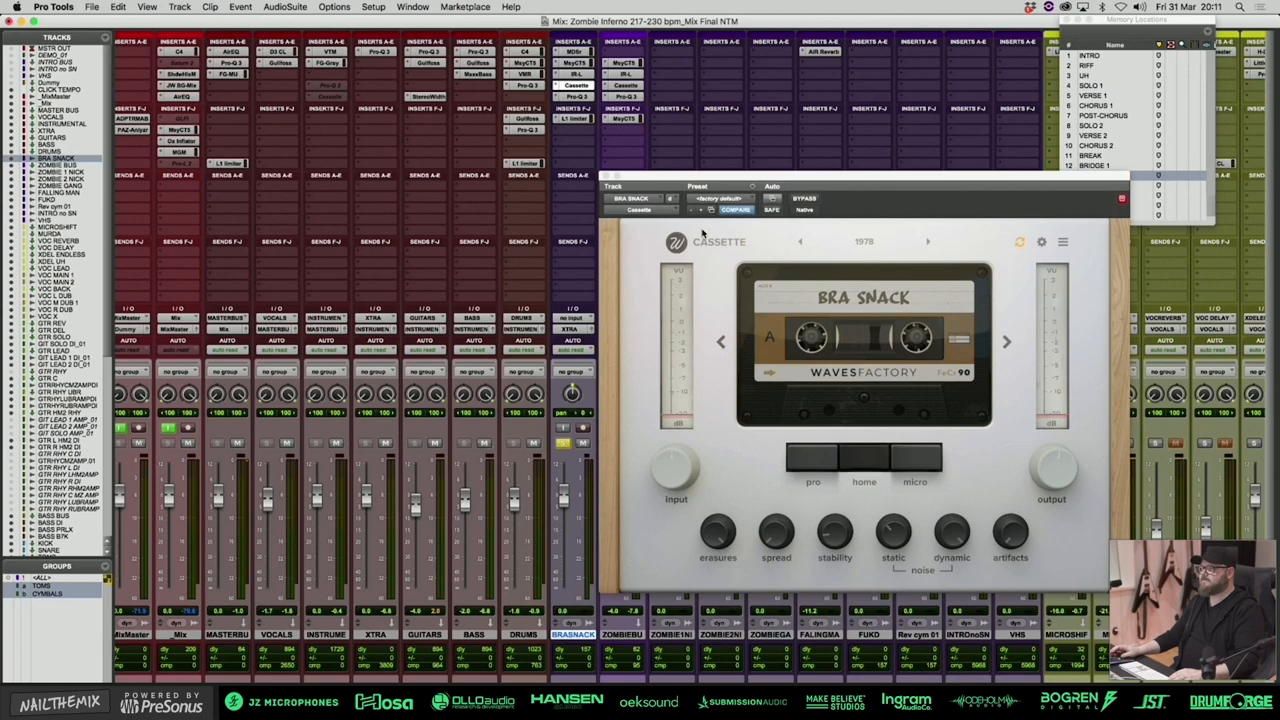
pyautogui.click(804, 199)
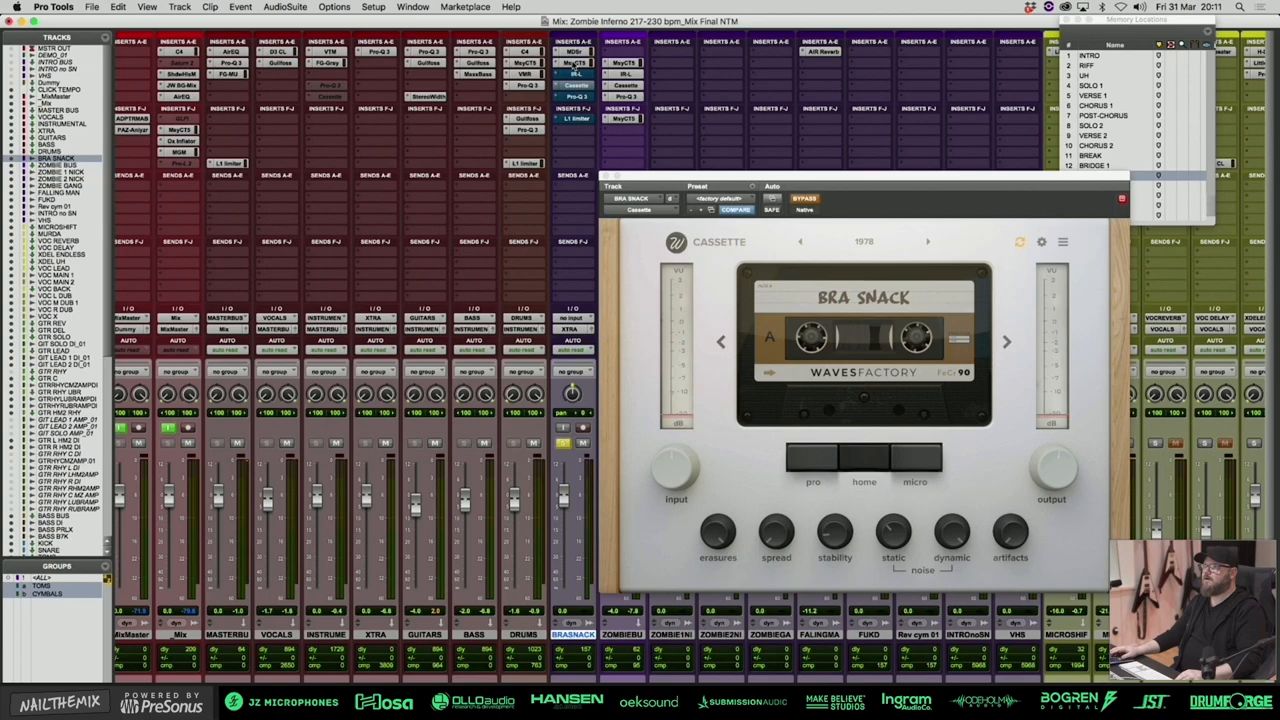